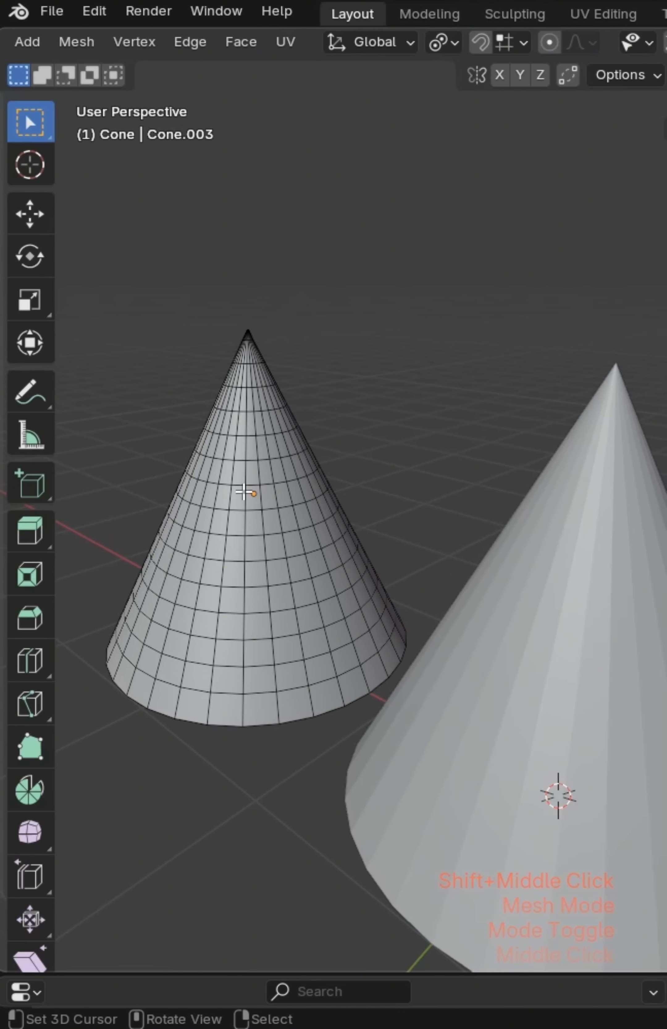
mouse_move(345, 621)
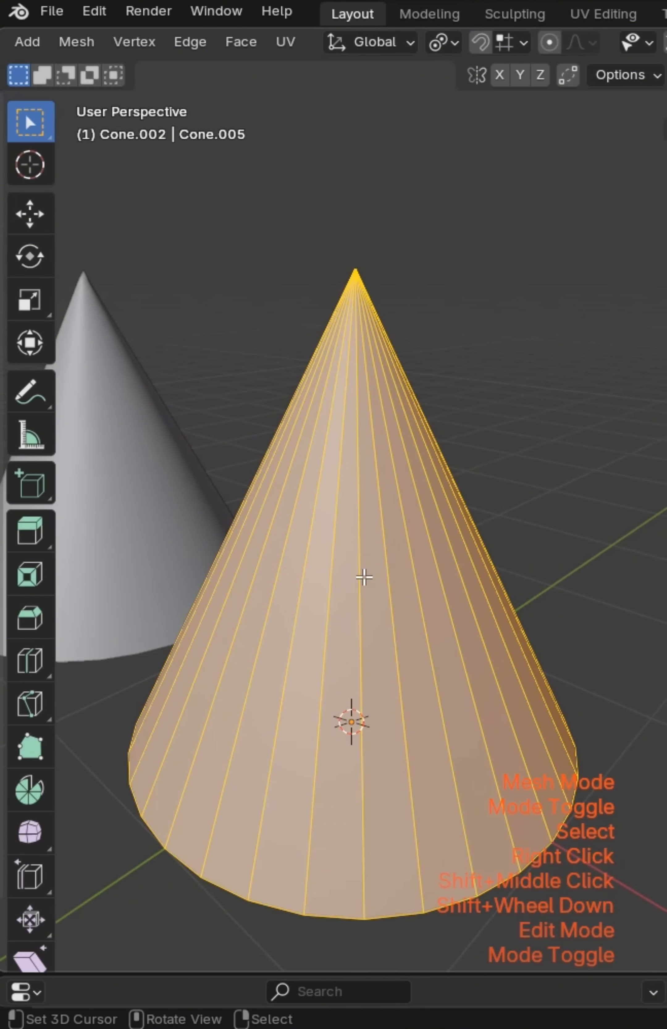
Enter vertex select on the plain cone and pick its tip vertex
key(ctrl+r)
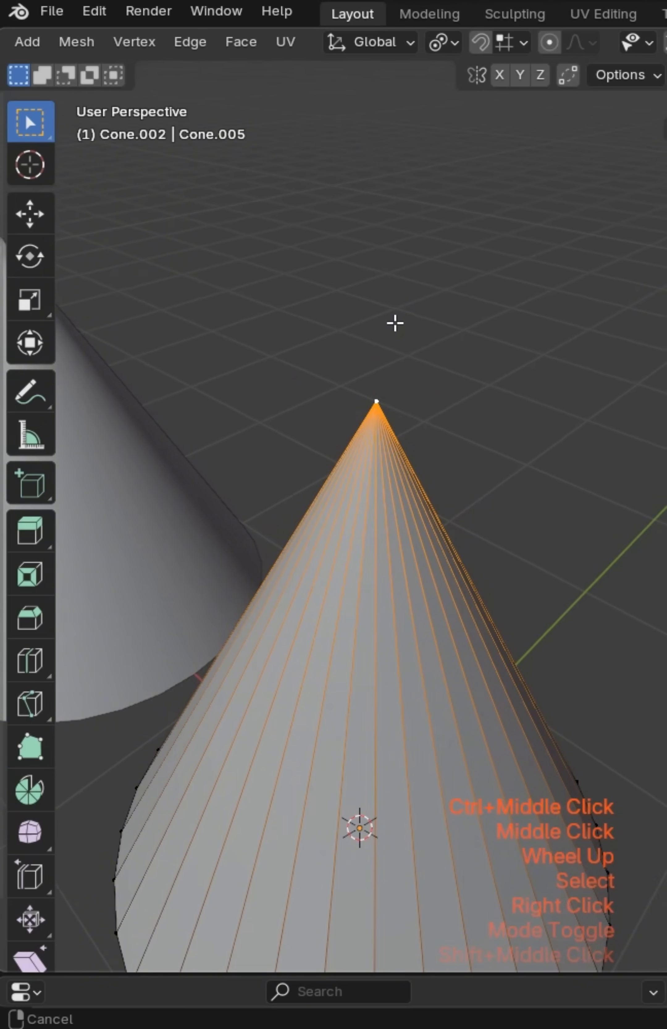
scroll(up, 3)
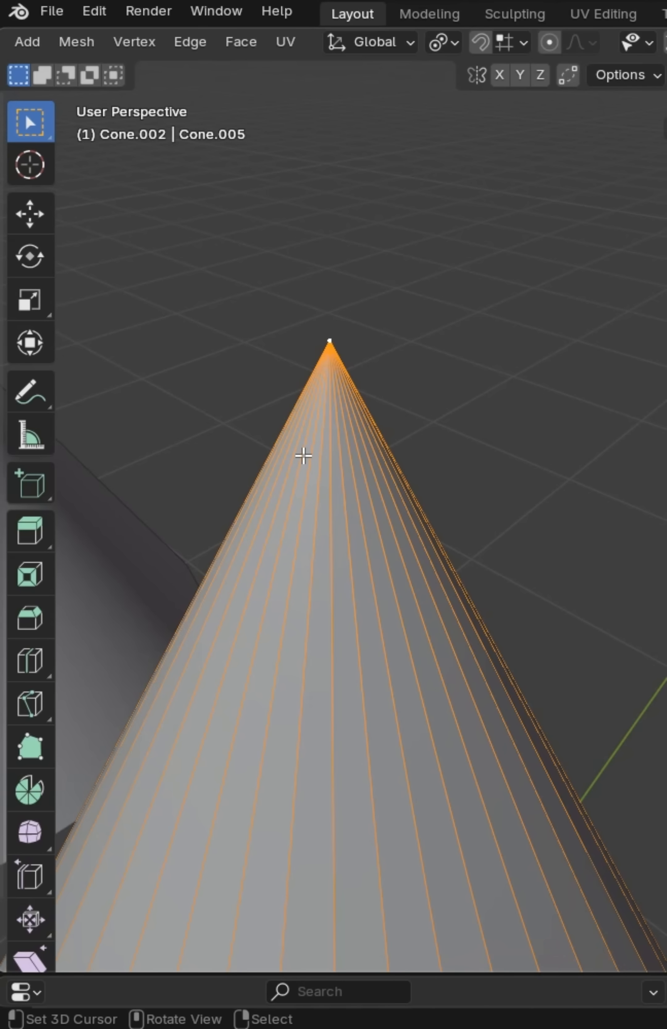
mouse_move(329, 443)
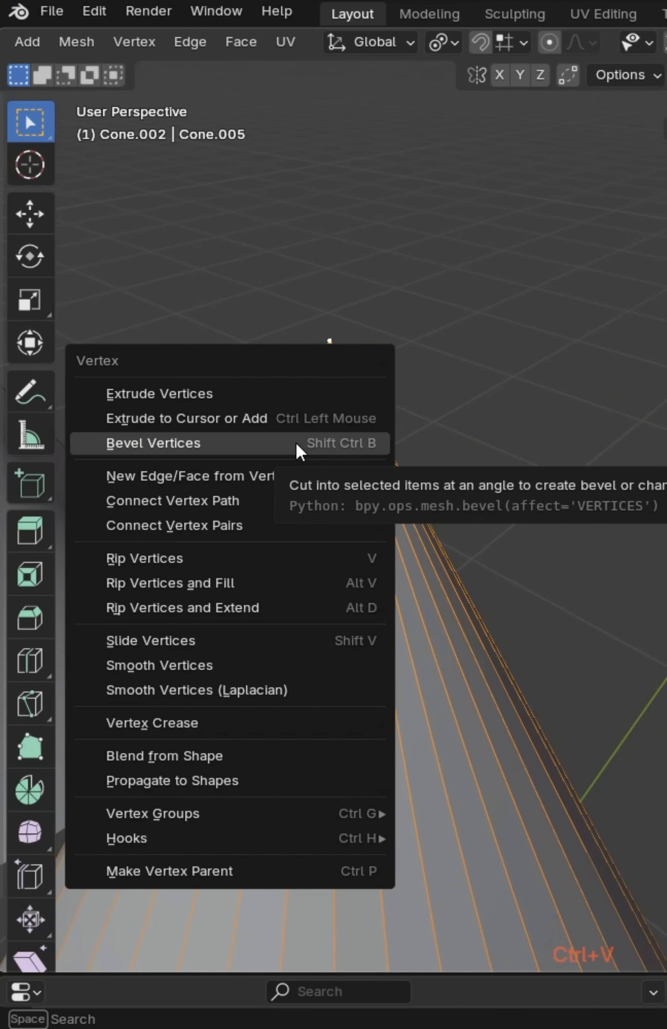
Bevel the tip vertex, add ring loop cuts along the cone, and return to Object Mode
click(153, 443)
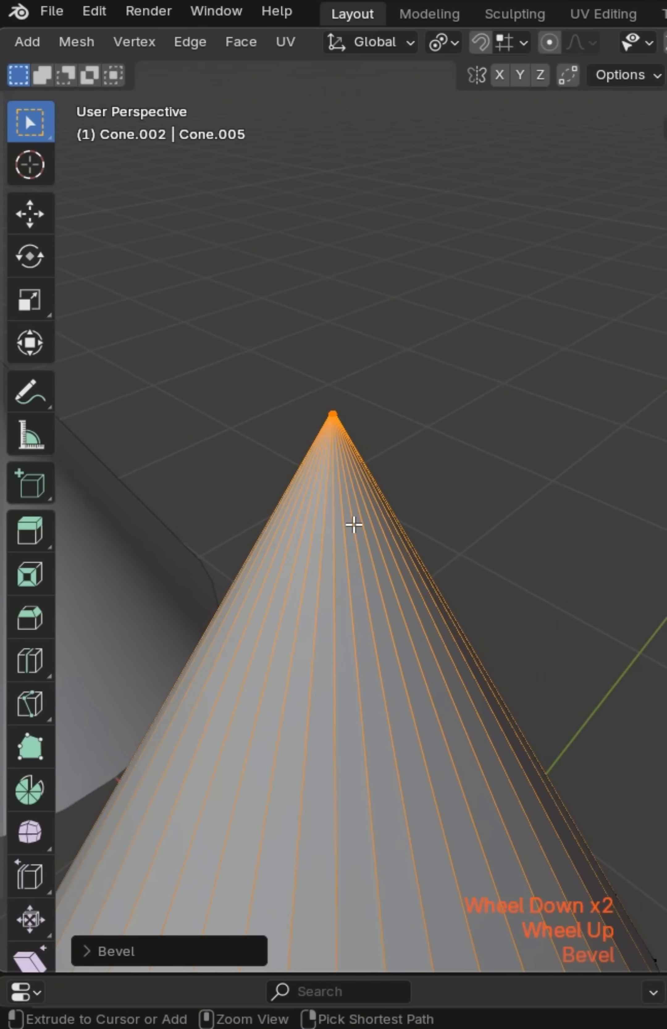
key(ctrl+r)
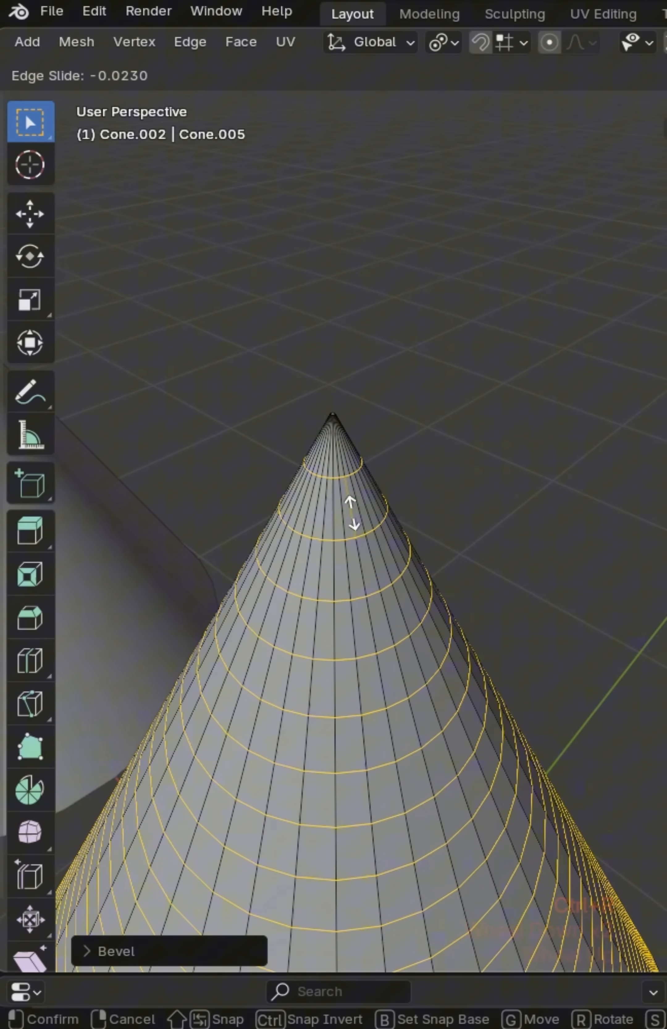
key(Tab)
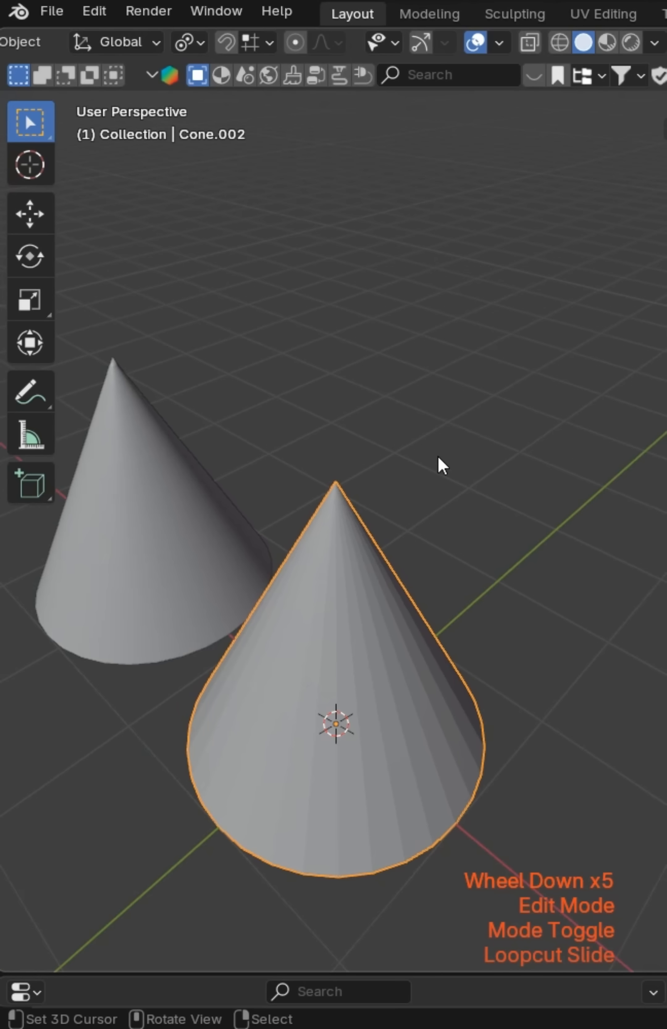
Edge-slide the beveled tip ring up to a sharp point and confirm its position
scroll(down, 3)
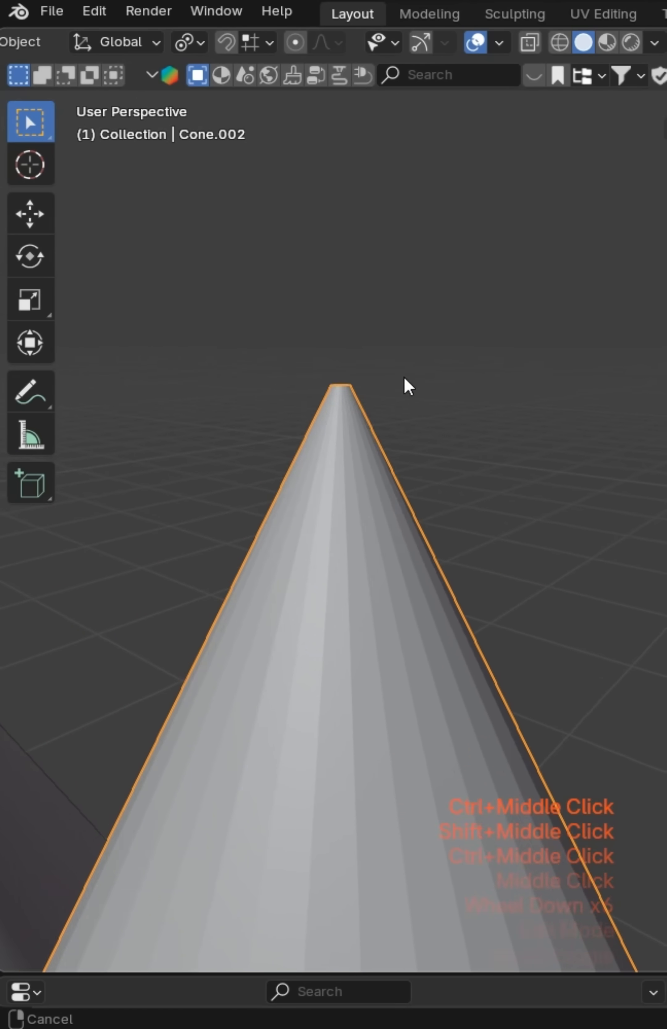
key(Tab)
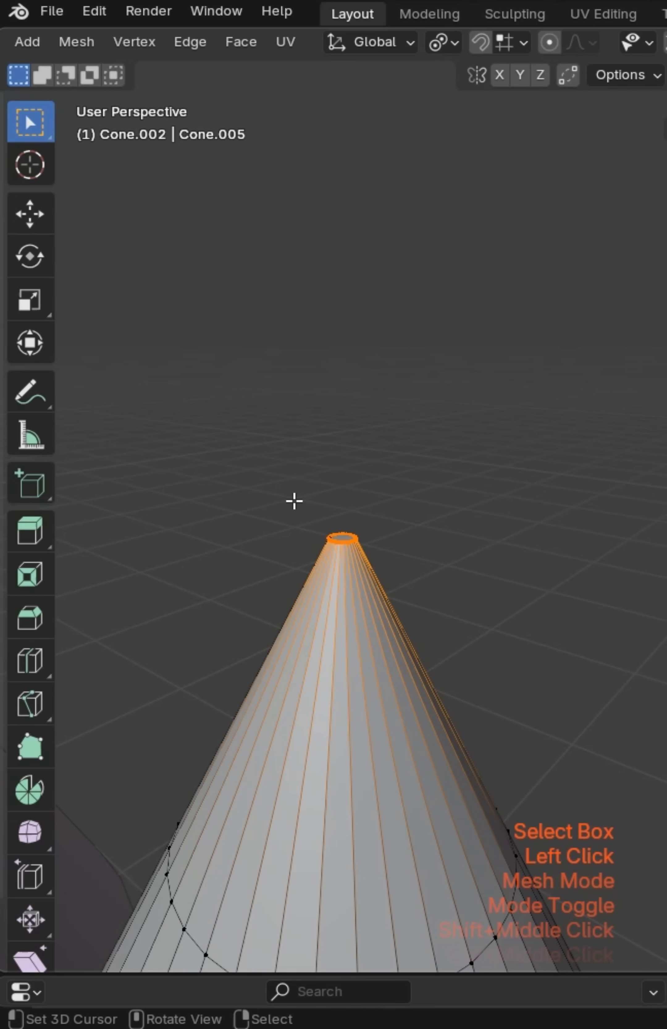
key(g)
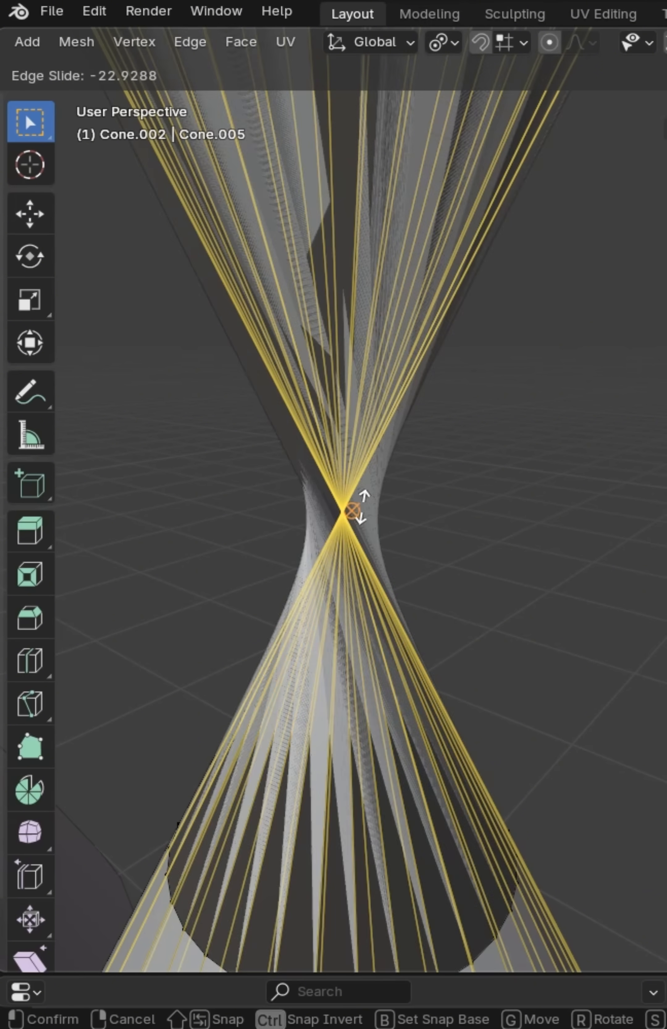
mouse_move(324, 518)
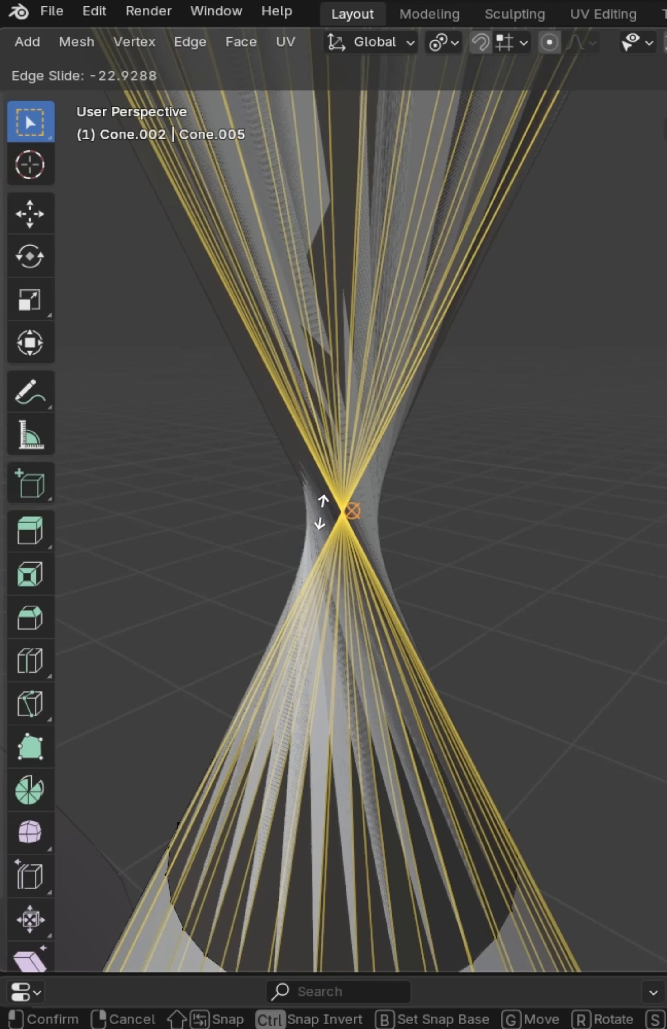
click(372, 504)
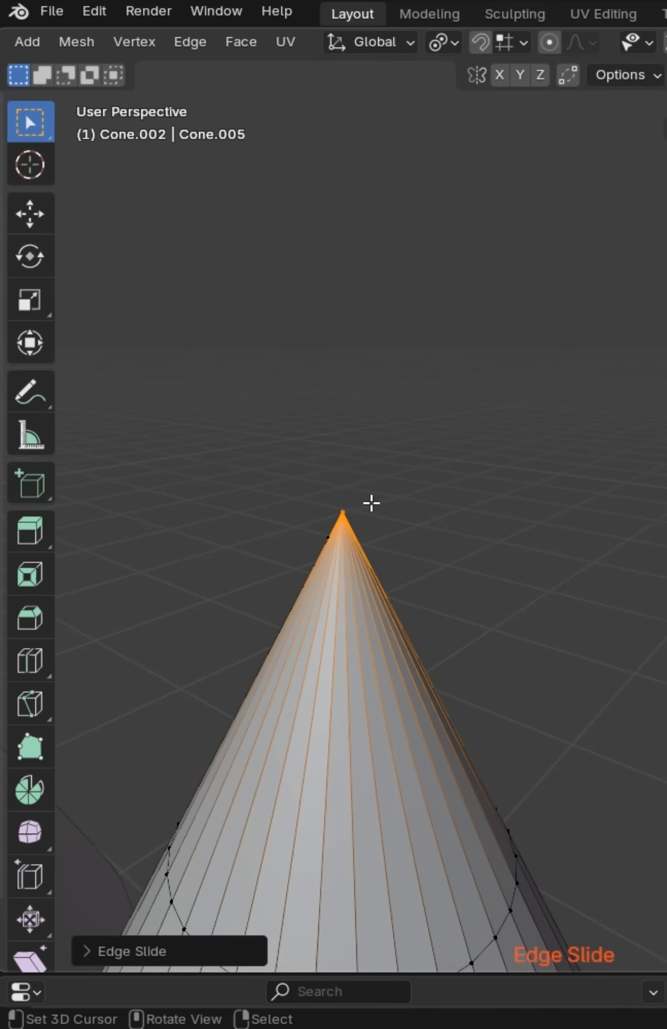
scroll(down, 3)
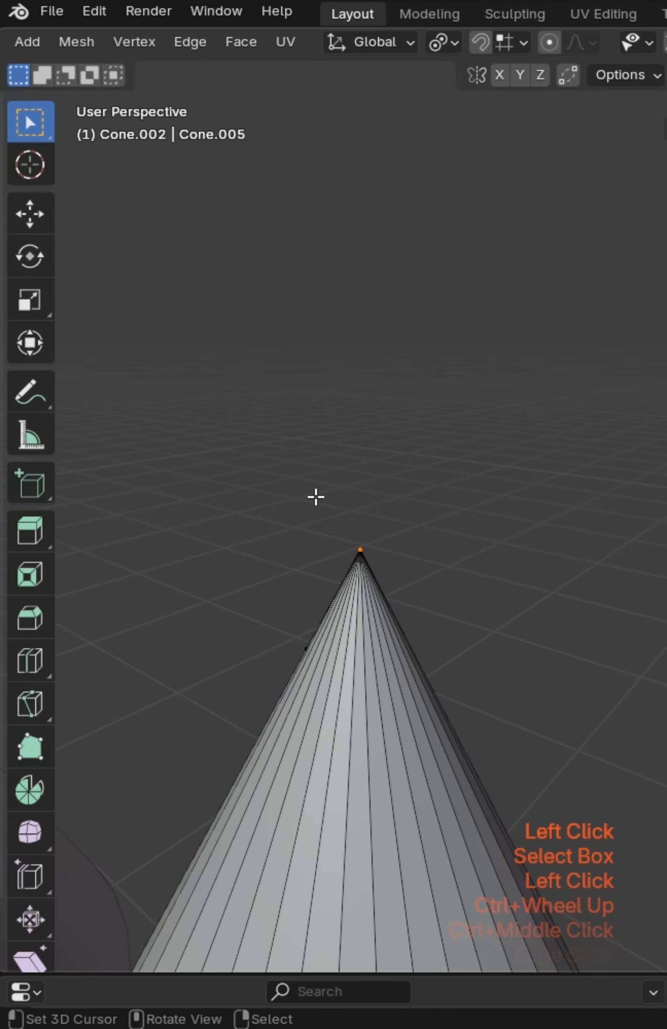
Merge the tip vertices at center and shade the cone auto smooth in Object Mode
key(m)
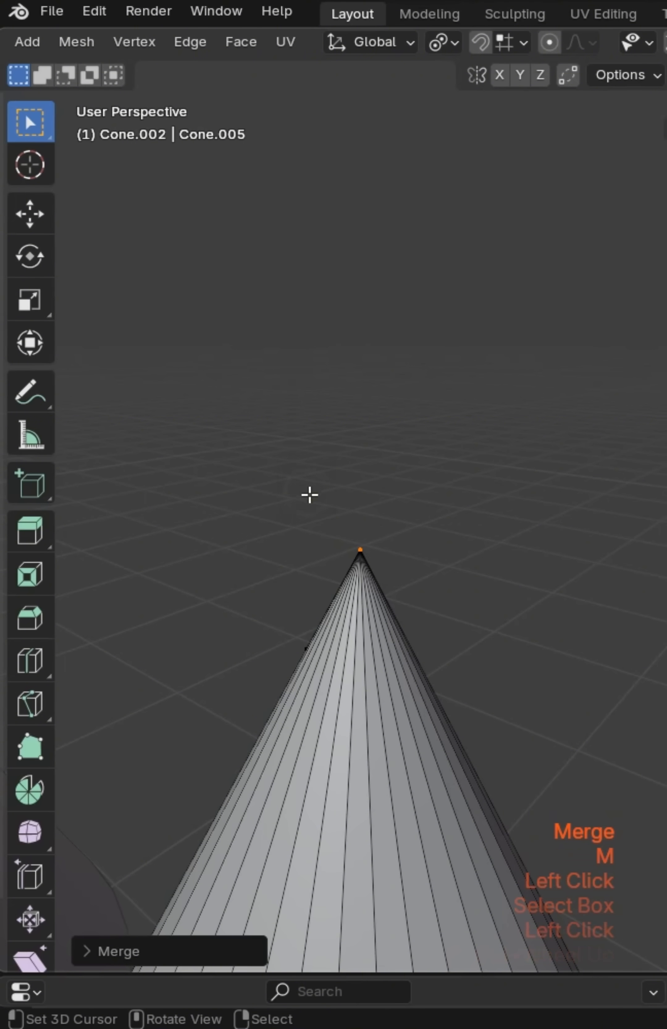
key(Tab)
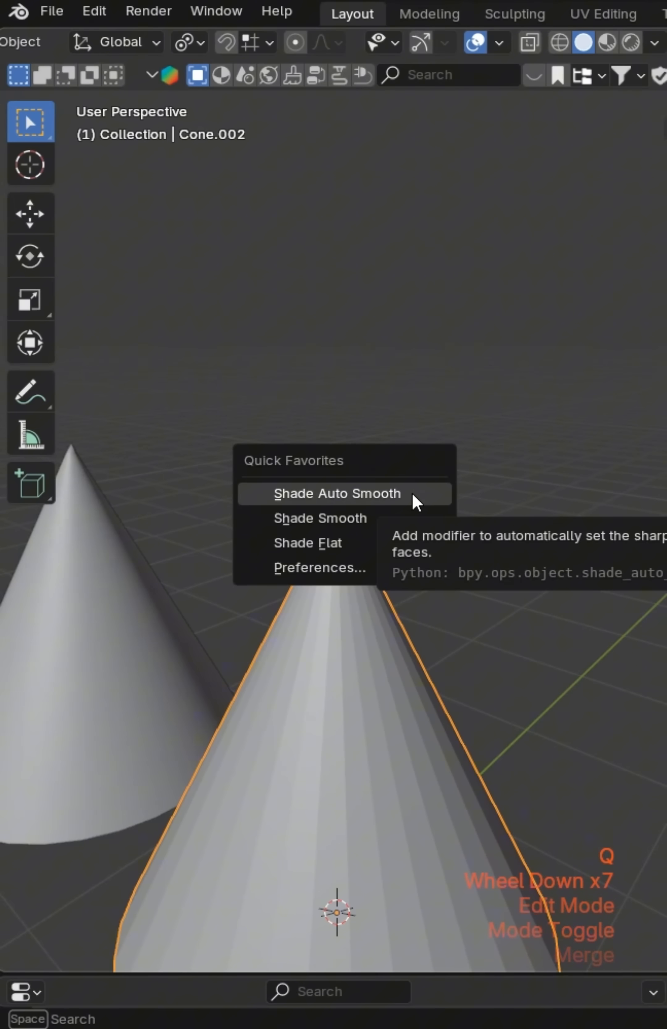
click(336, 493)
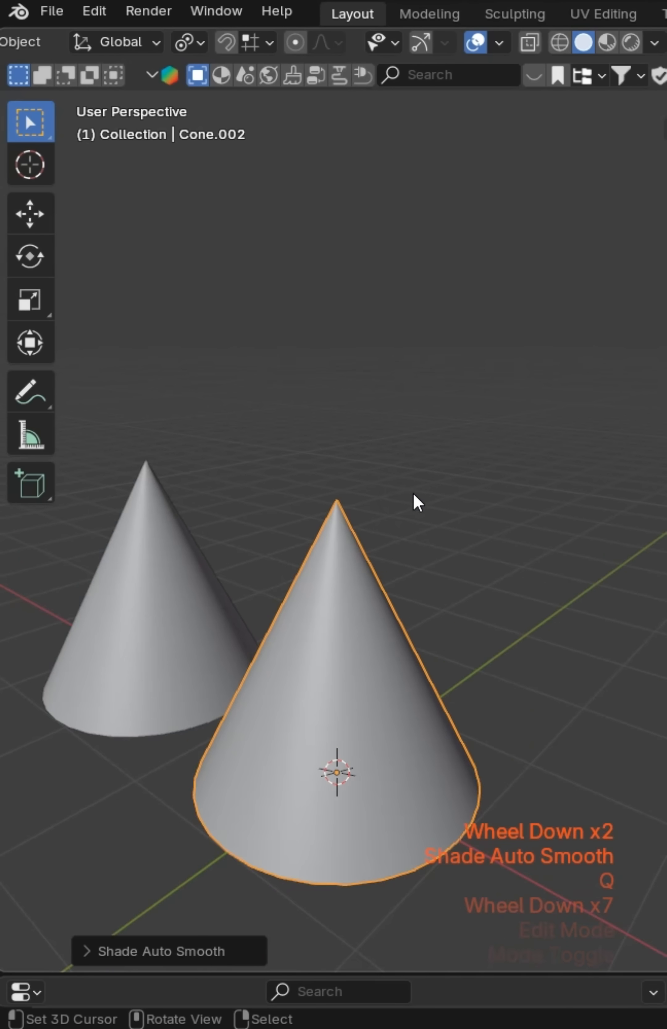
scroll(down, 3)
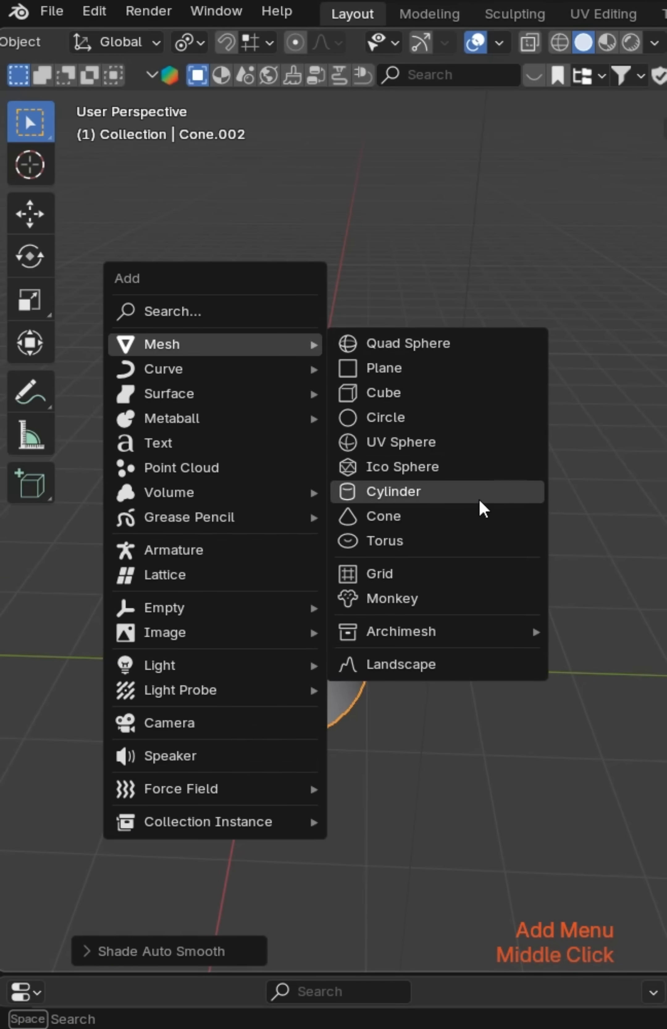
Add a third cone mesh and cut ring loops around its sides in Edit Mode
click(385, 516)
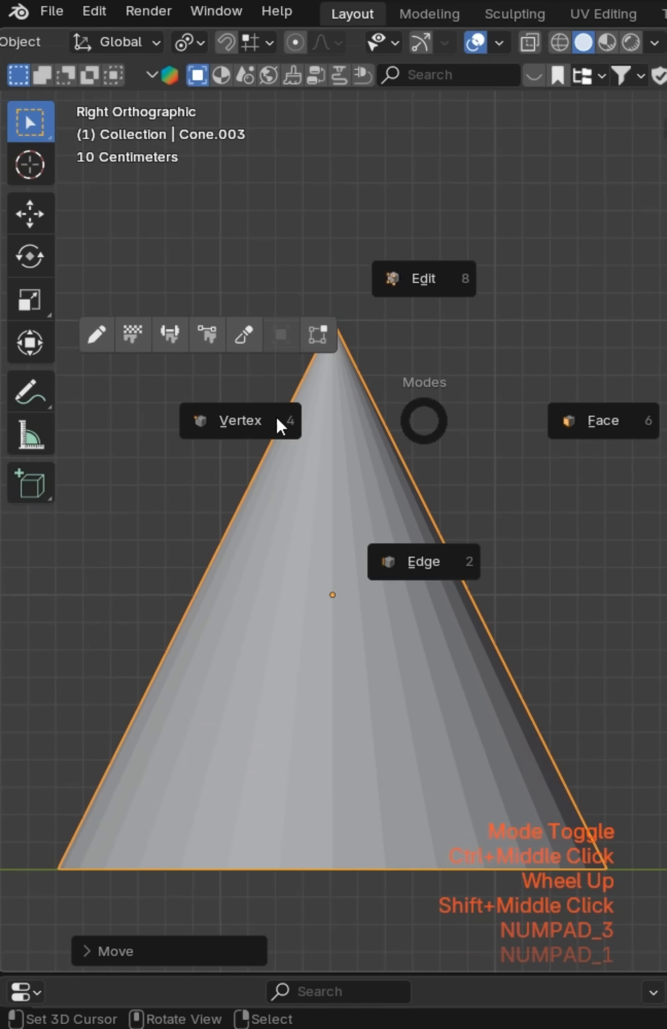
click(423, 279)
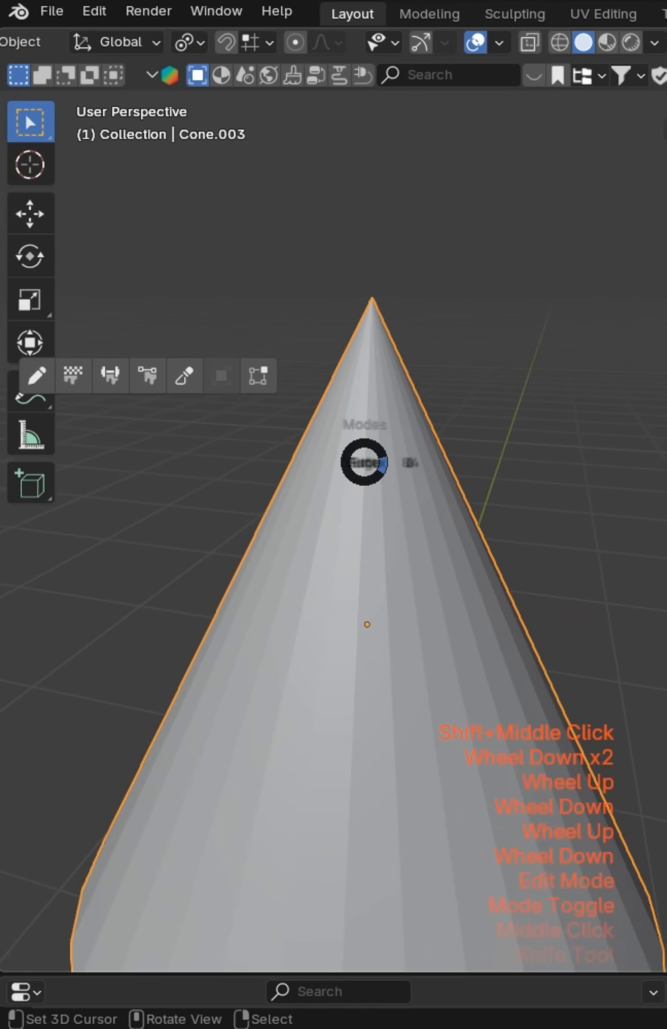
key(Tab)
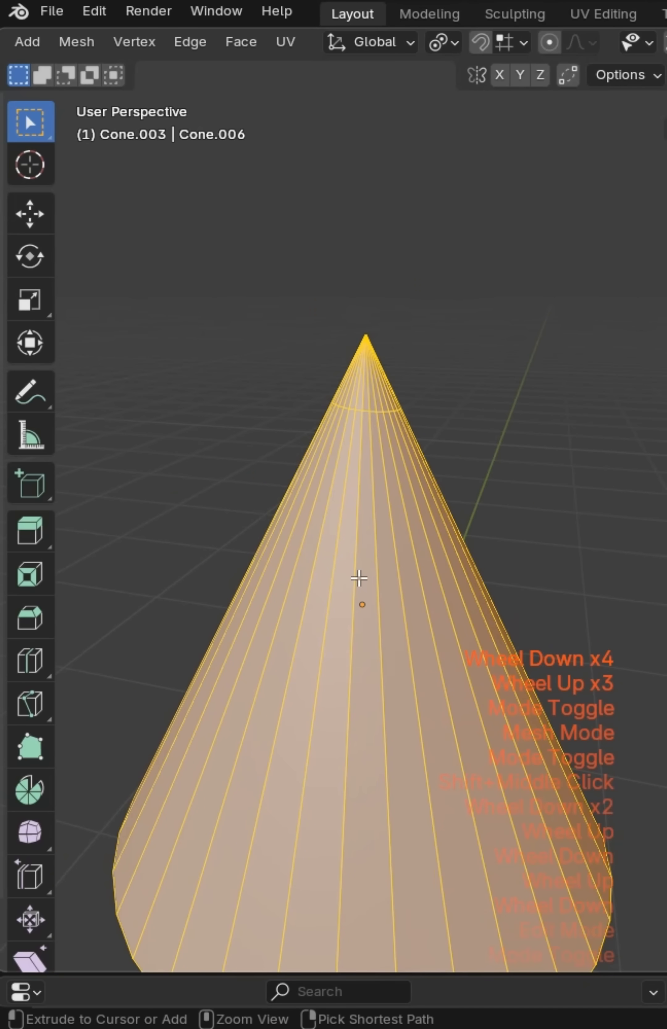
key(ctrl+r)
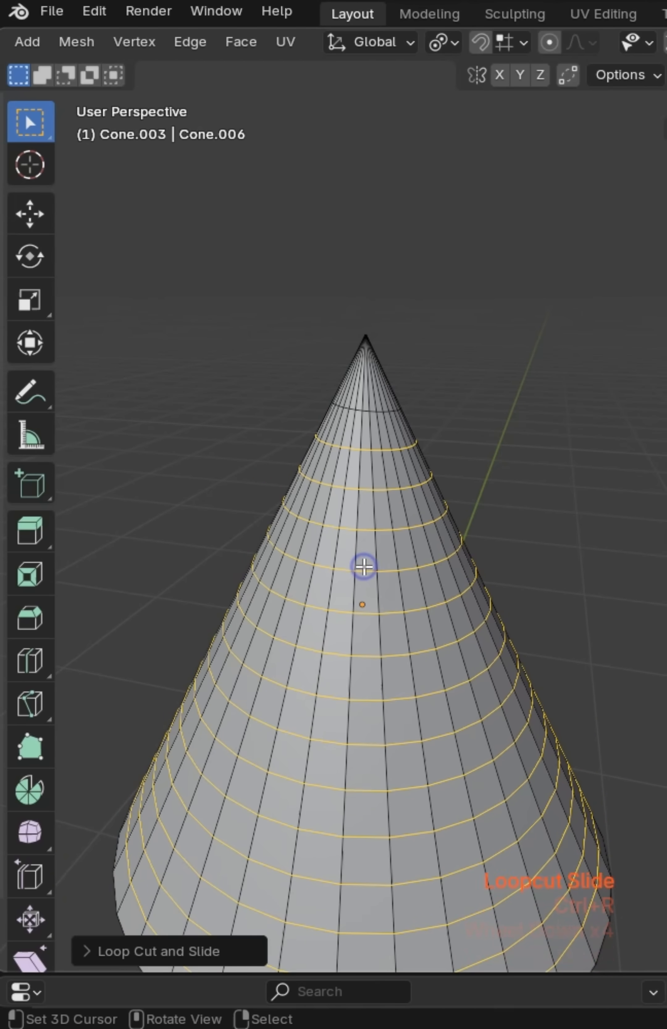
Shade the new cone auto smooth and orbit to inspect the cones
key(q)
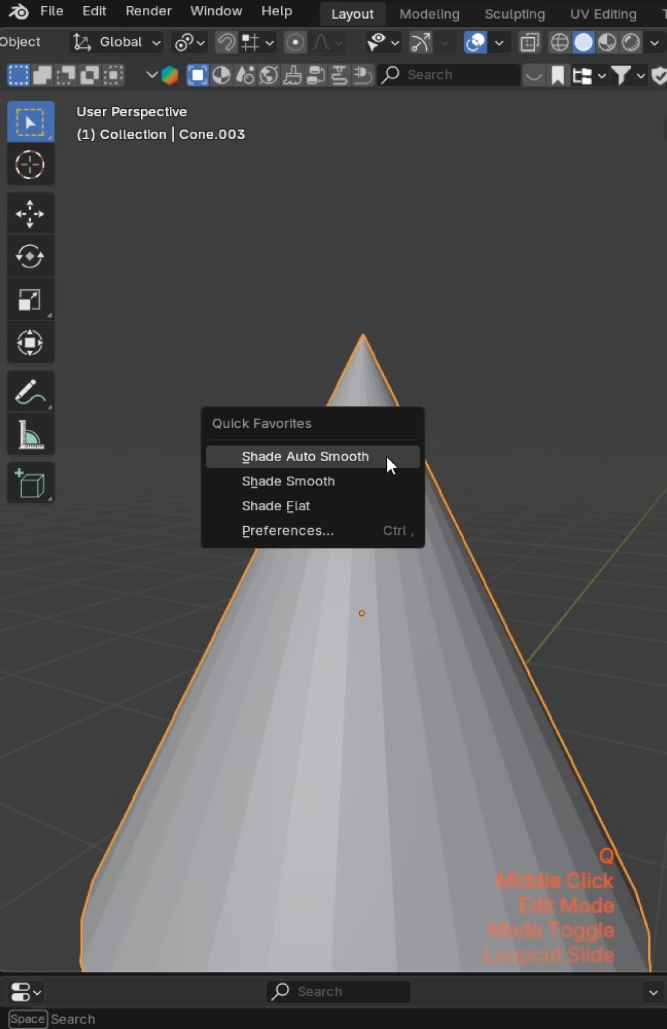
click(304, 456)
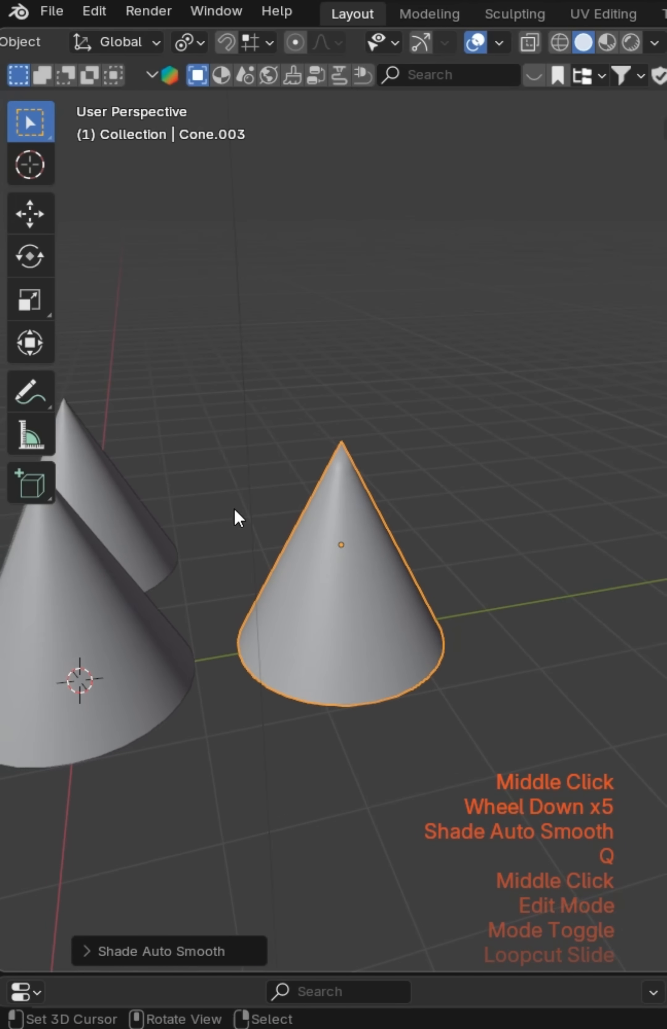
drag(361, 525, 426, 446)
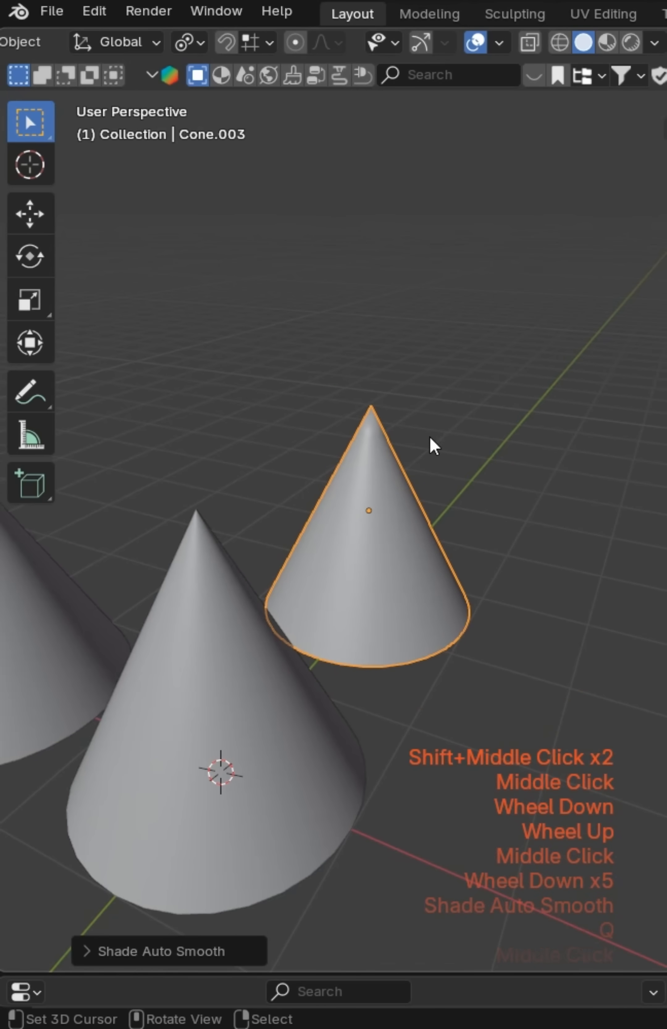